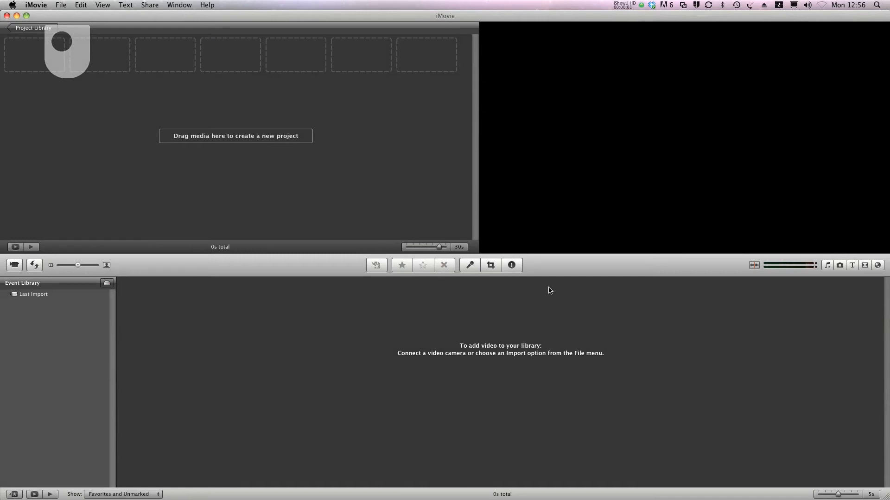
mouse_move(507, 317)
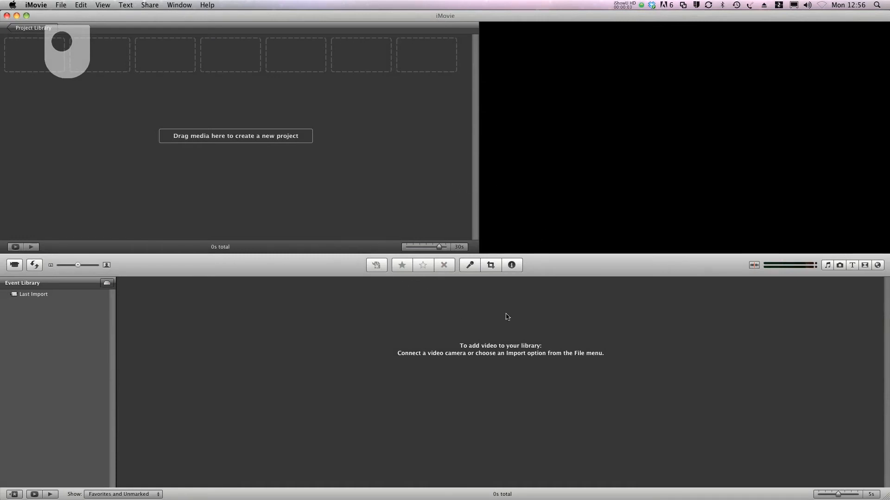
mouse_move(64, 12)
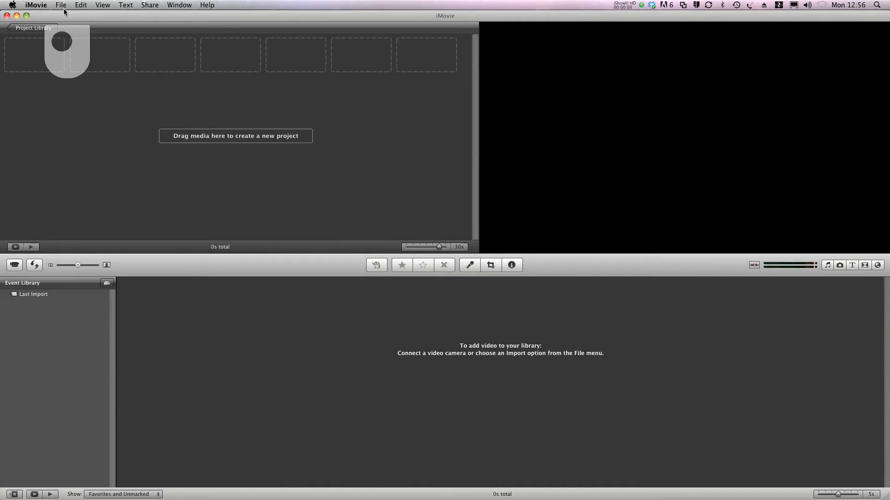
- Create a new project named 'Joe's Project 1' keeping Widescreen 16:9 and no theme
left_click(60, 4)
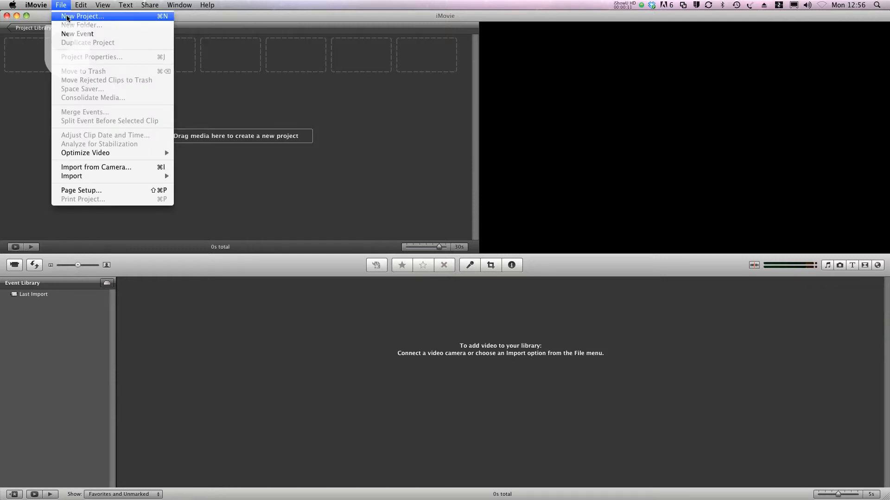
left_click(83, 16)
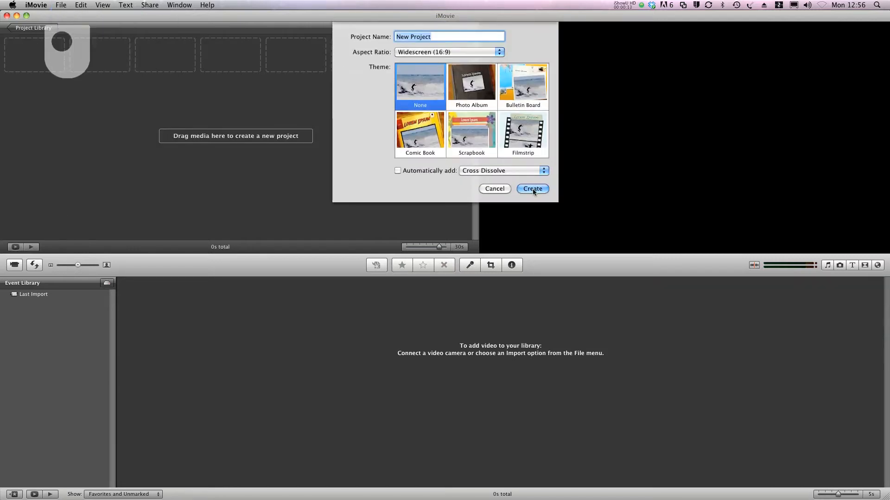
mouse_move(446, 40)
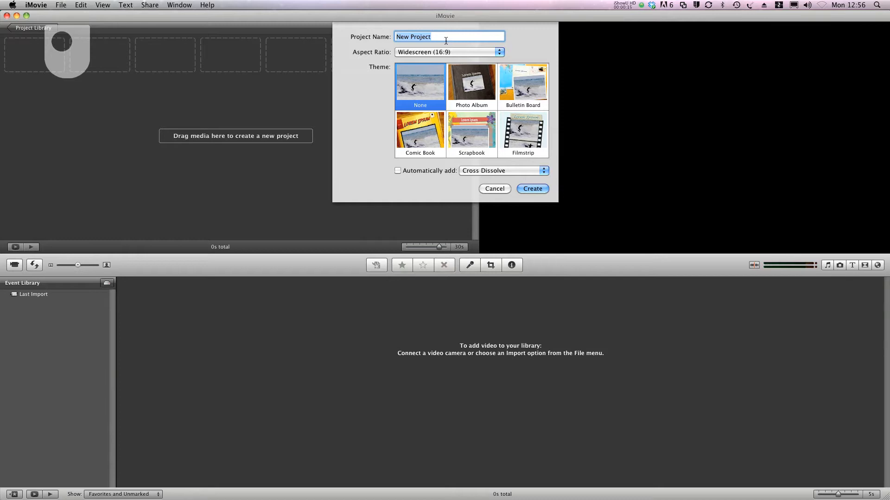
type("J")
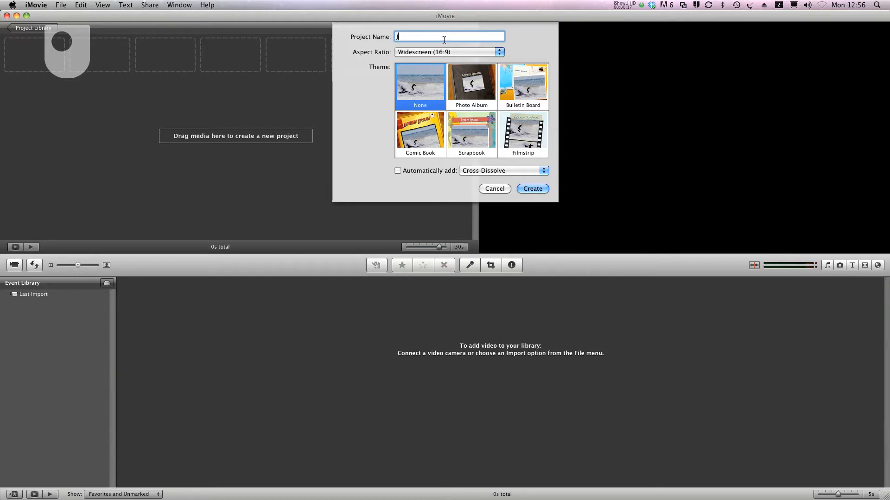
type("Joe's Proj")
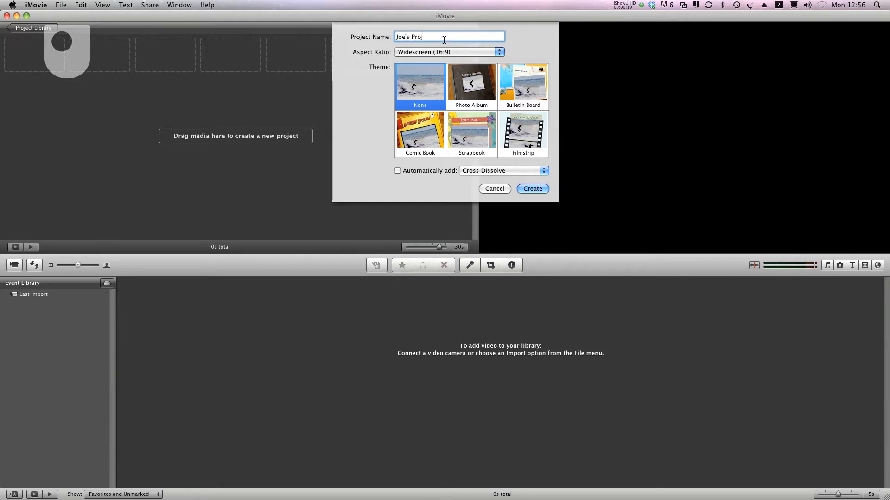
type("ect 1")
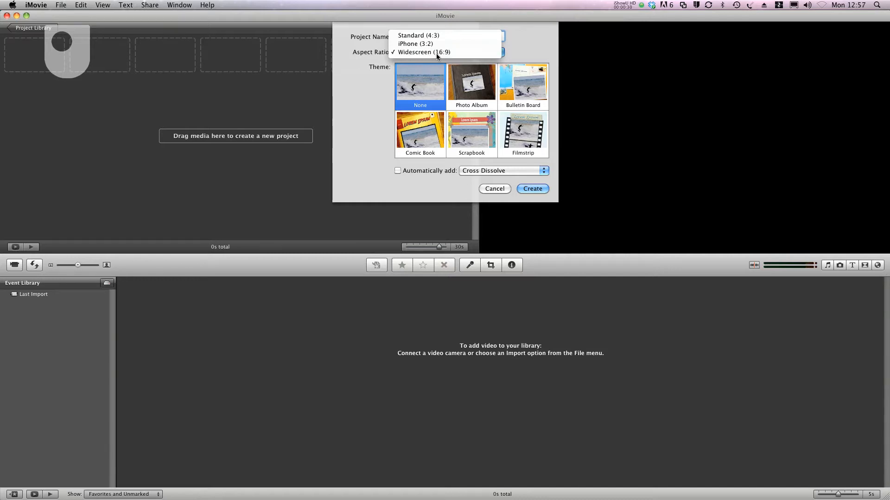
left_click(424, 52)
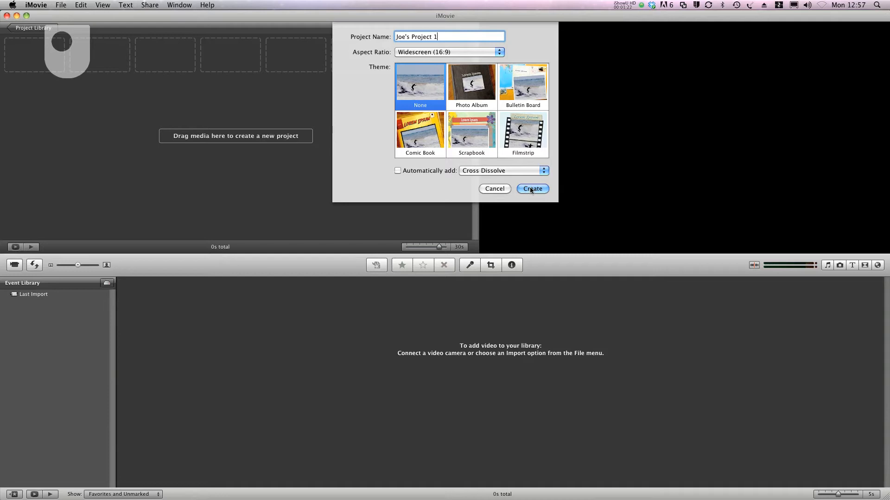
left_click(531, 189)
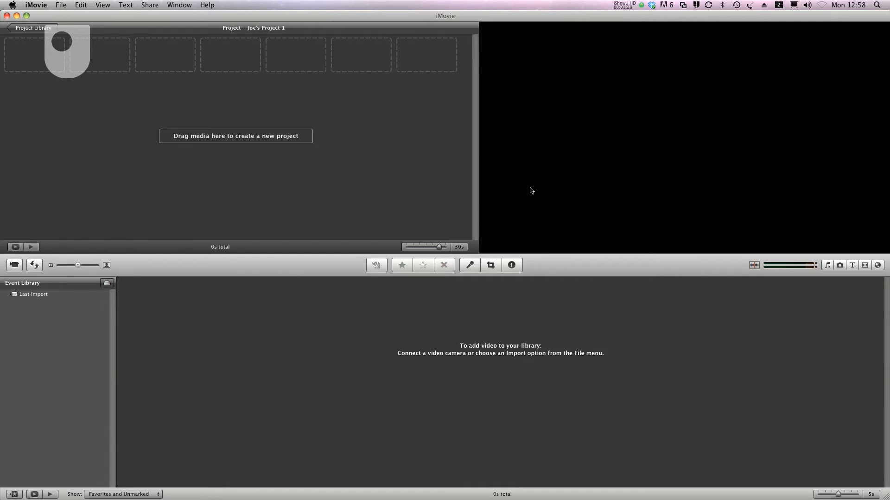
mouse_move(244, 35)
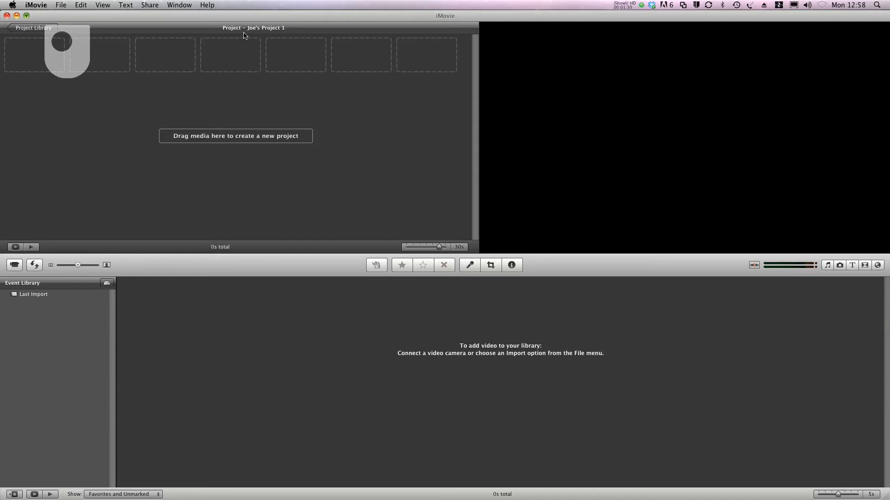
mouse_move(289, 33)
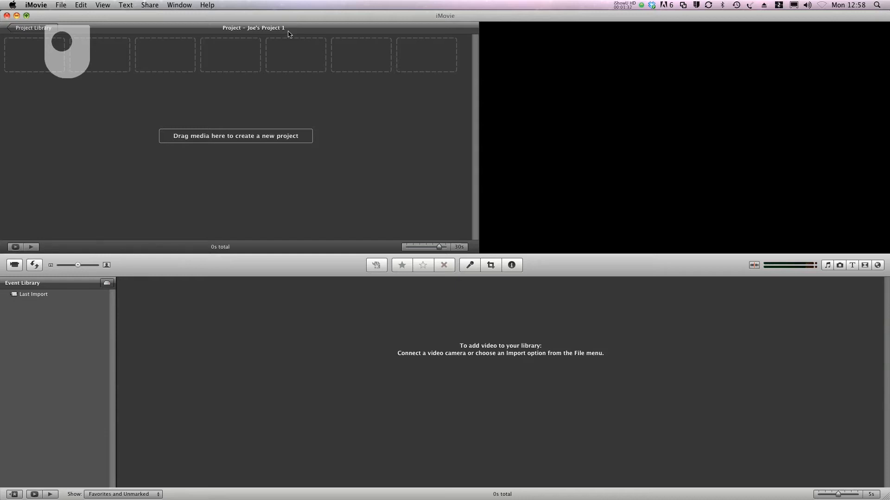
mouse_move(275, 33)
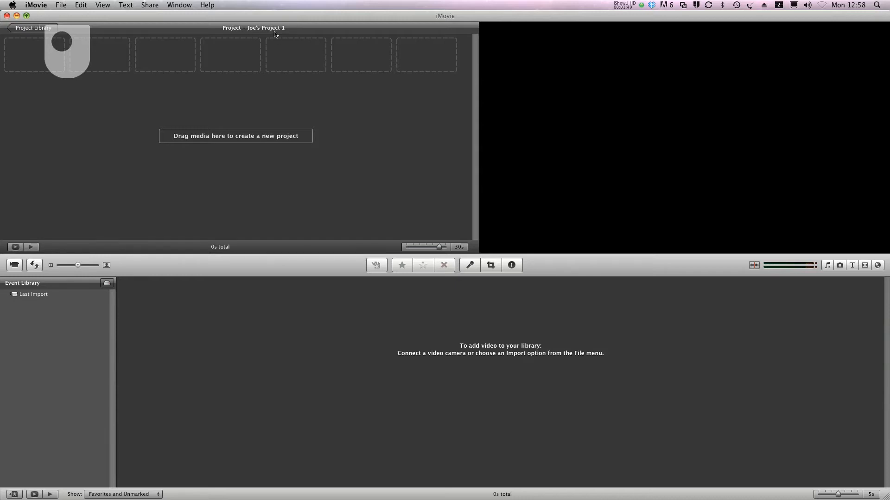
mouse_move(61, 5)
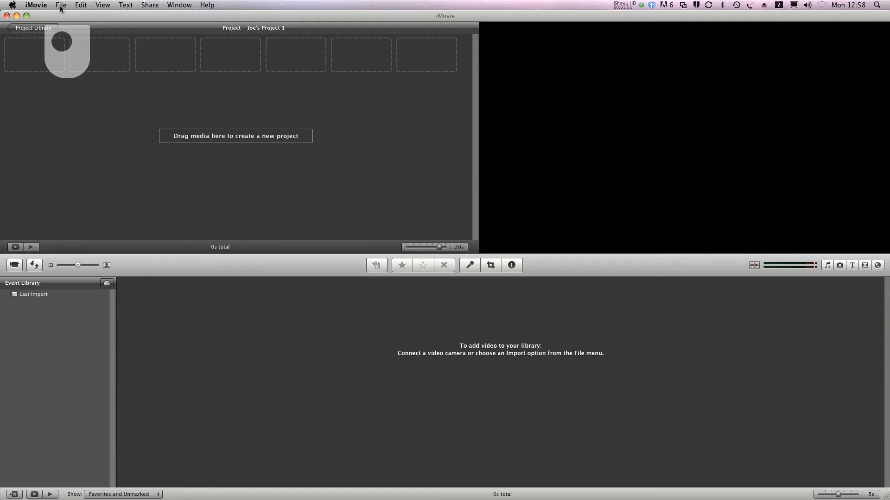
- Start a movie-file import and browse into the GVH2641920 clips folder in list view
left_click(61, 5)
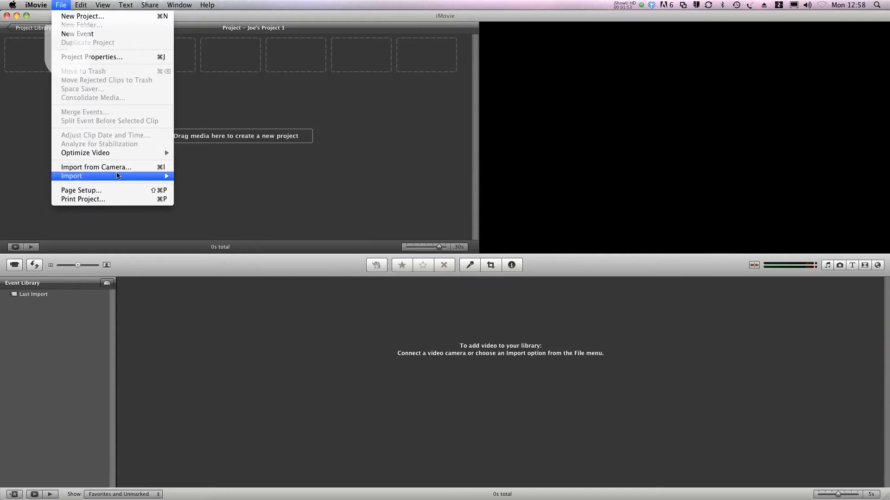
left_click(71, 175)
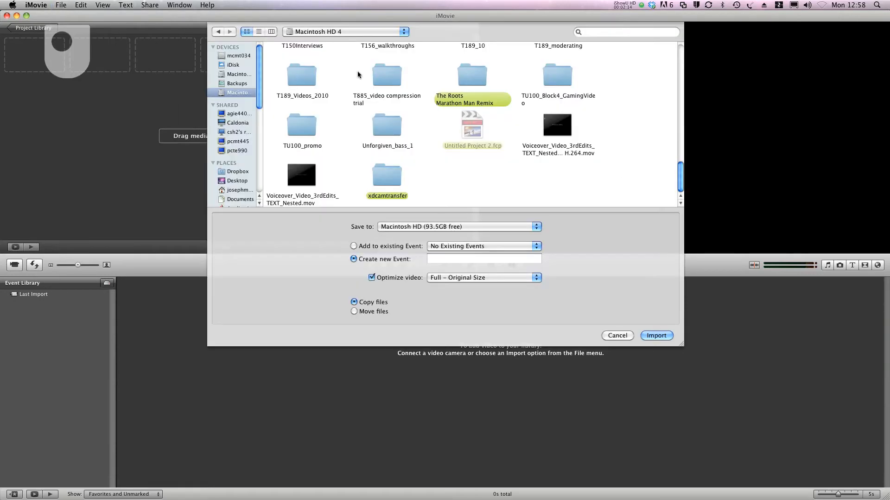
left_click(258, 31)
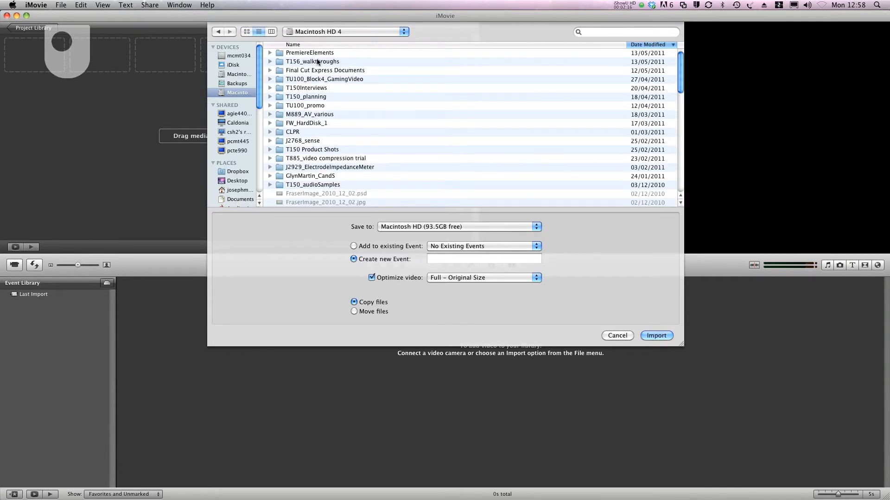
double_click(311, 61)
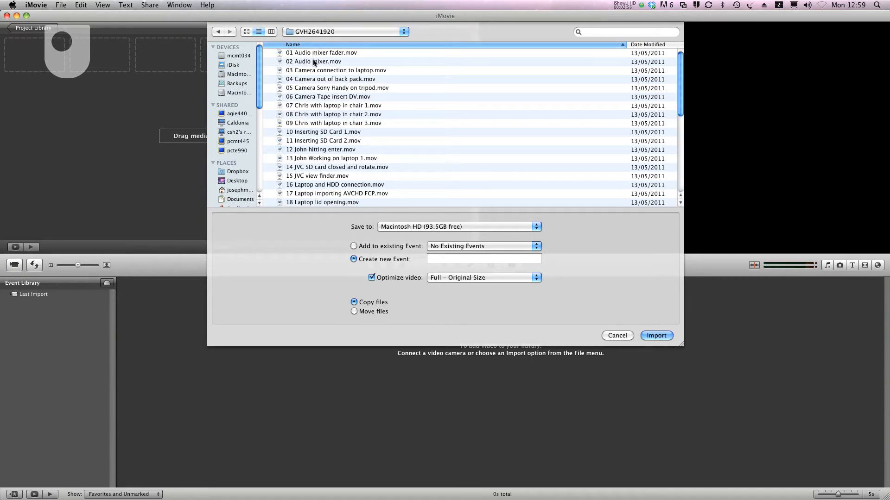
- Select the Audio mixer, Camera Sony Handy, Camera Tape insert DV and Inserting SD Card 1 clips
left_click(314, 61)
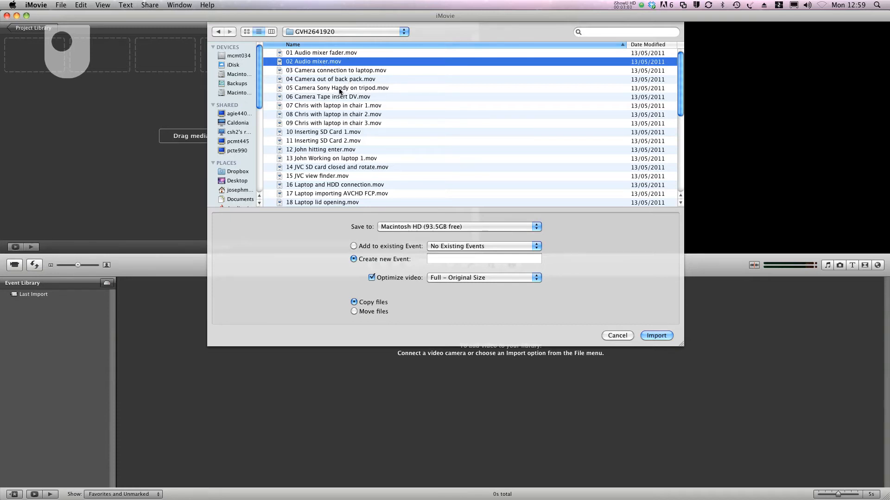
left_click(337, 92)
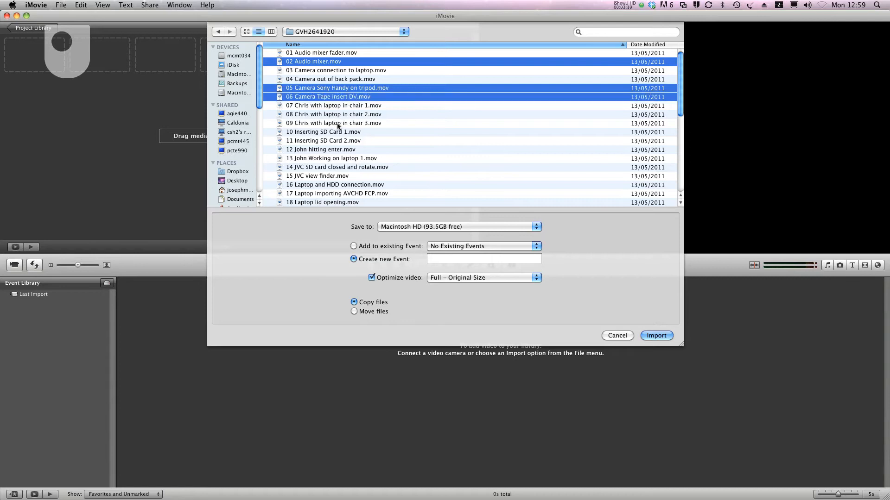
left_click(323, 132)
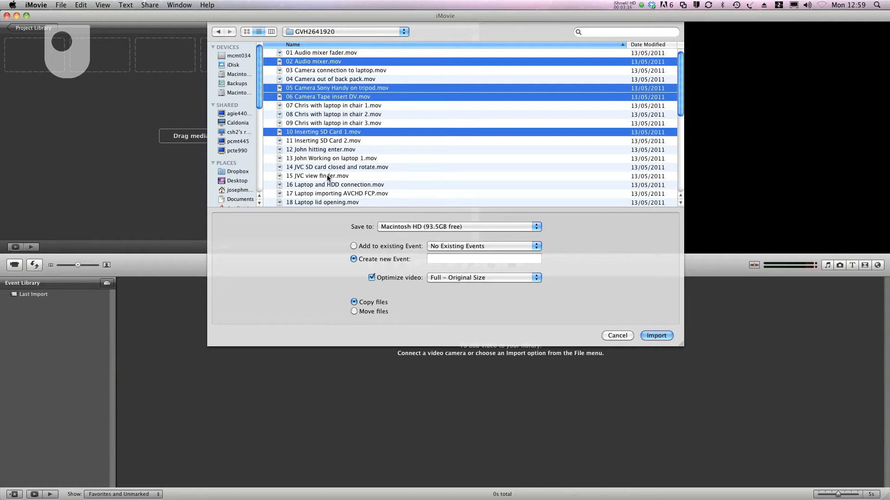
left_click(317, 176)
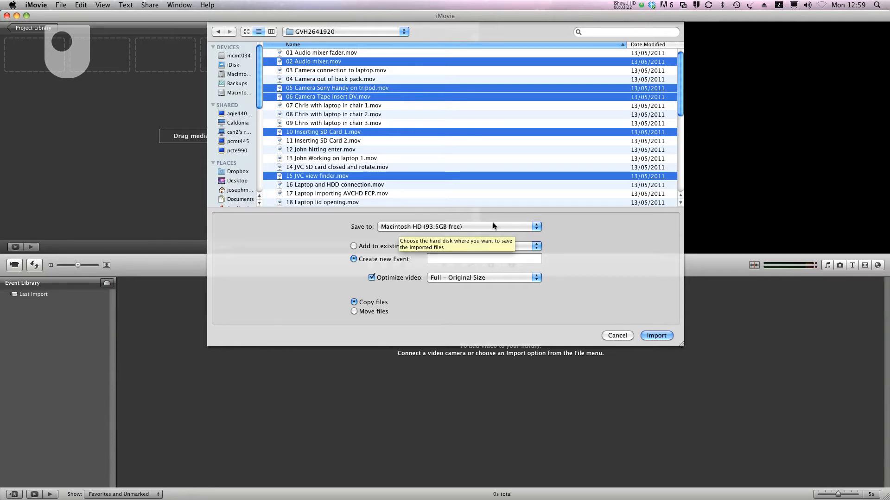
mouse_move(487, 230)
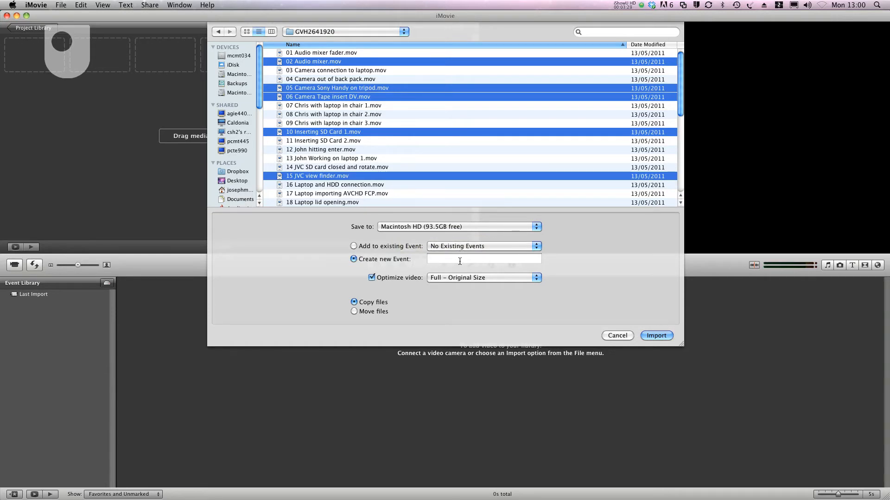
- Name the new event 'Joe's Project 1', keep Full – Original Size, and import the clips
left_click(483, 259)
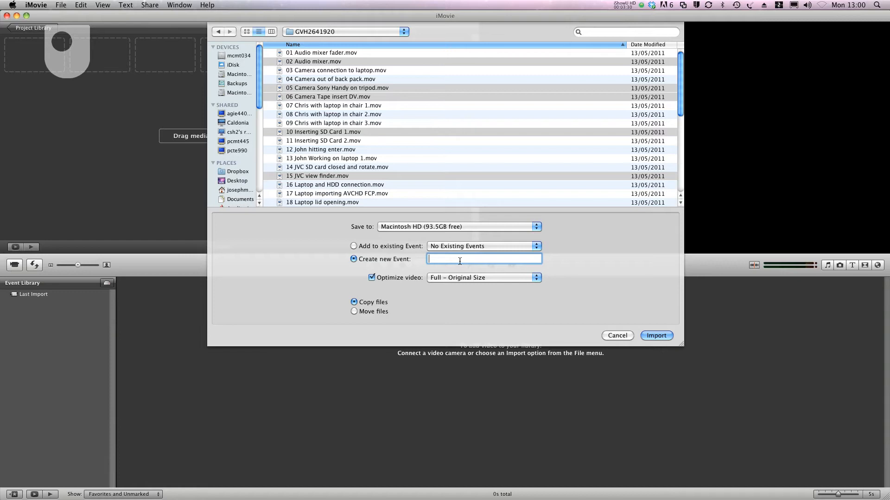
type("Joe's P")
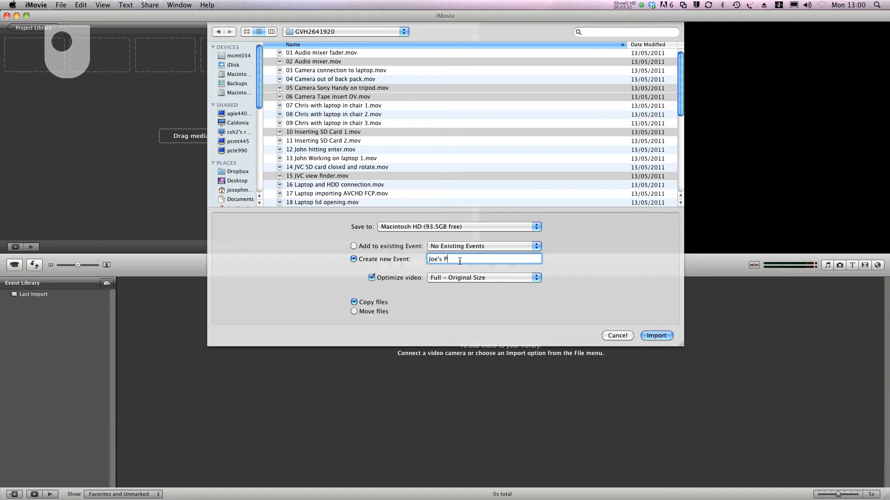
type("roject 1")
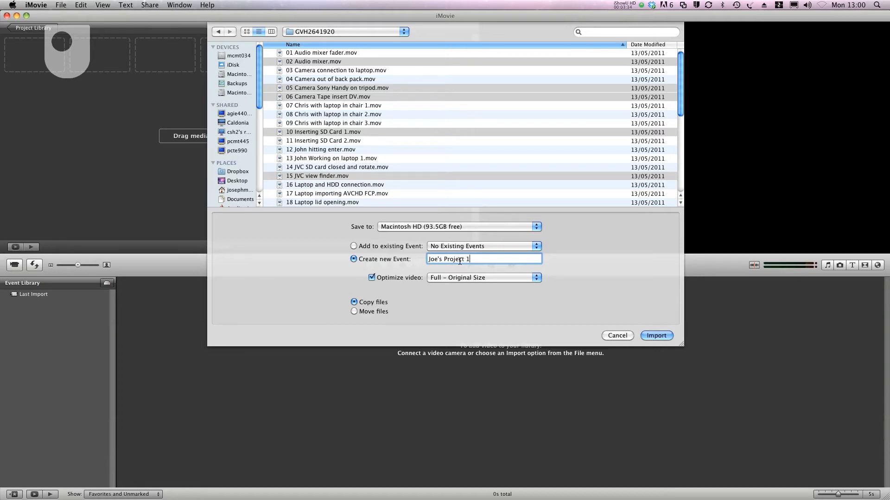
mouse_move(391, 286)
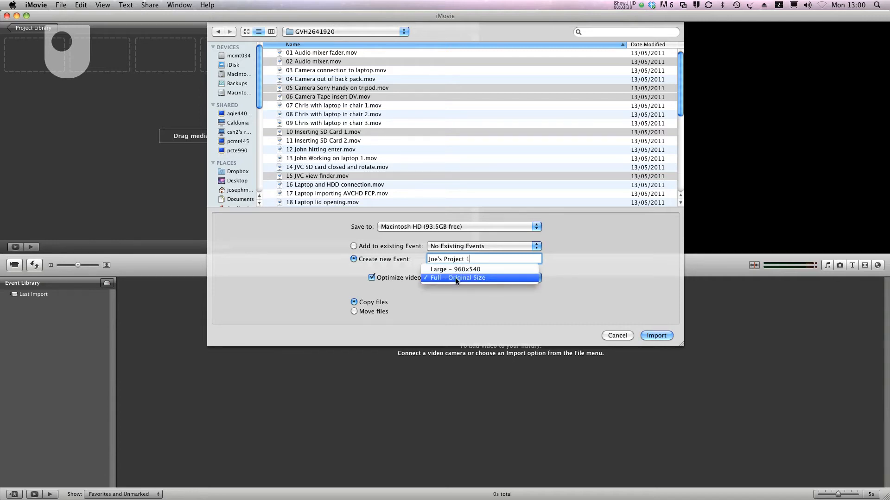
left_click(457, 277)
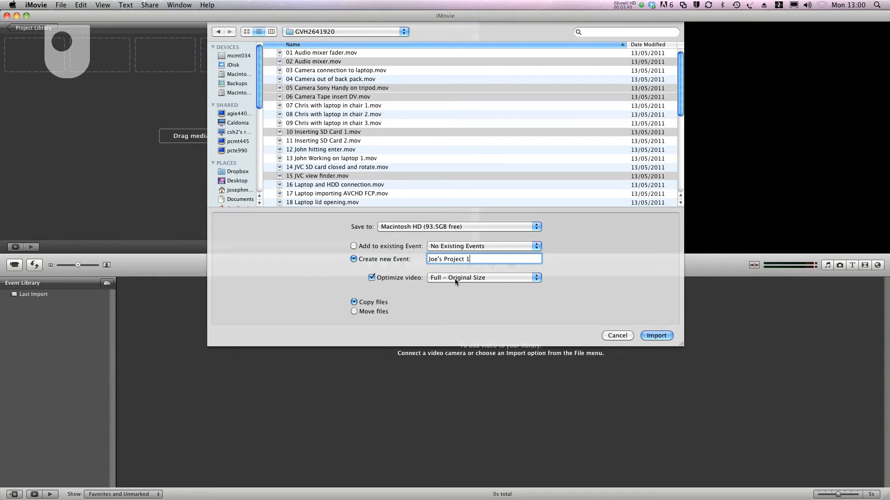
mouse_move(366, 294)
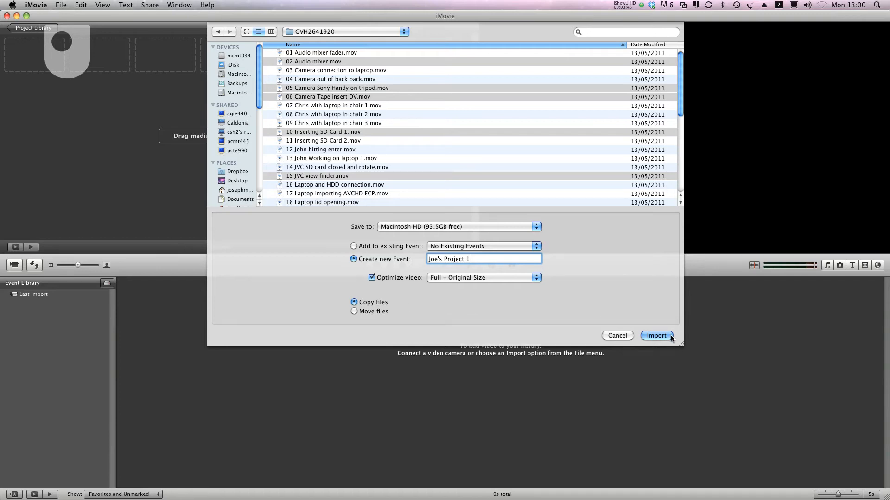
left_click(656, 335)
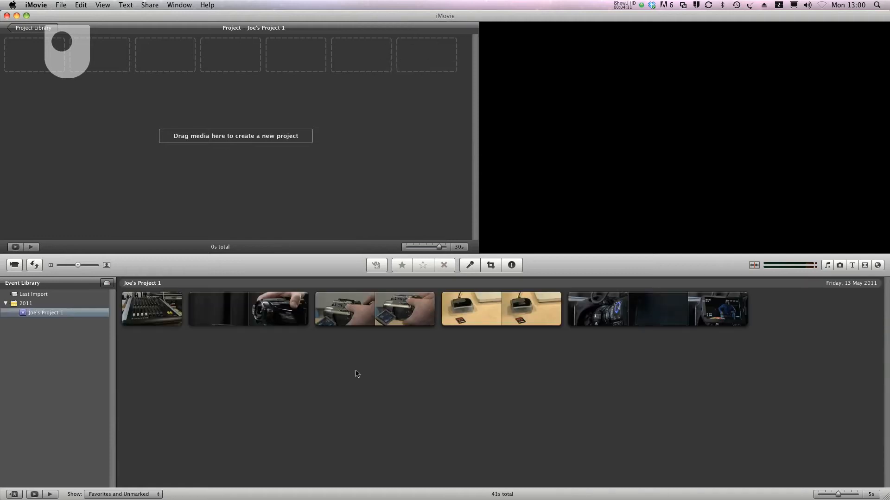
mouse_move(262, 312)
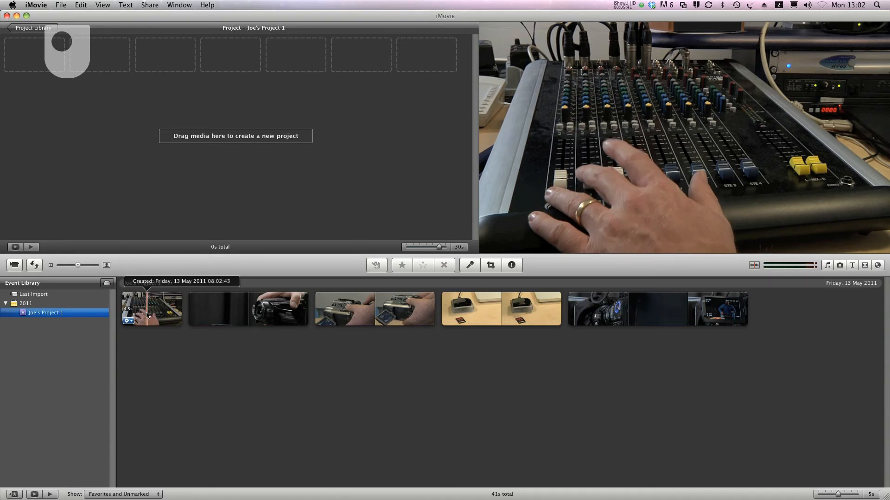
- Select portions of the audio mixer and camera event clips for the project
left_click(151, 309)
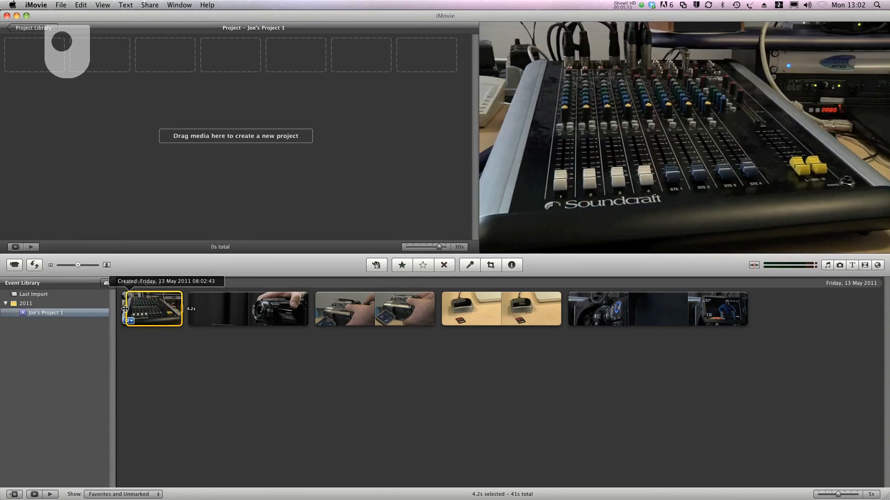
mouse_move(158, 310)
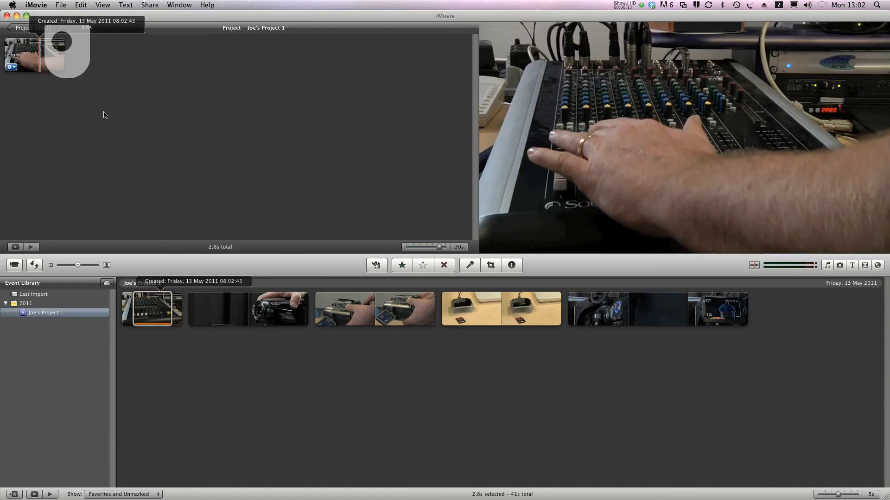
mouse_move(79, 65)
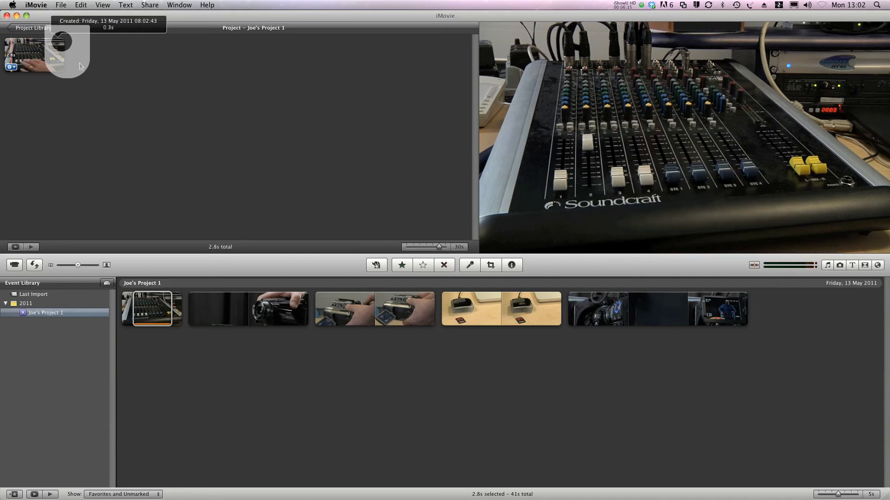
mouse_move(346, 309)
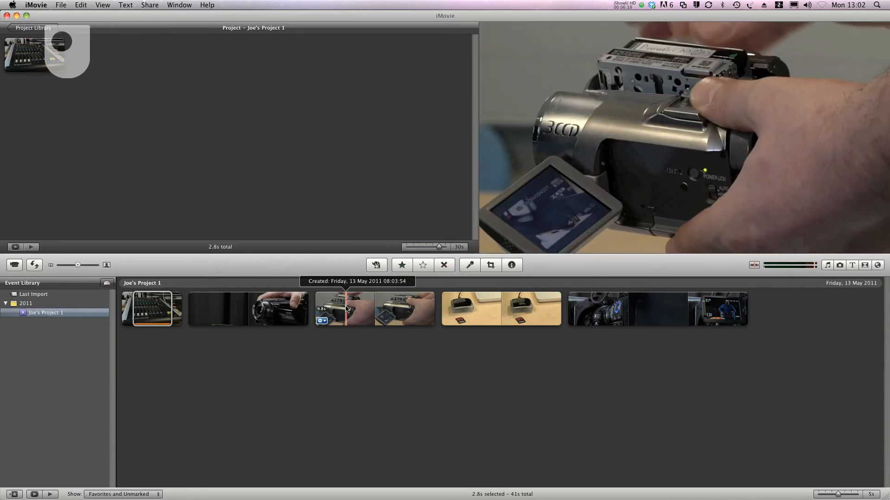
left_click(369, 310)
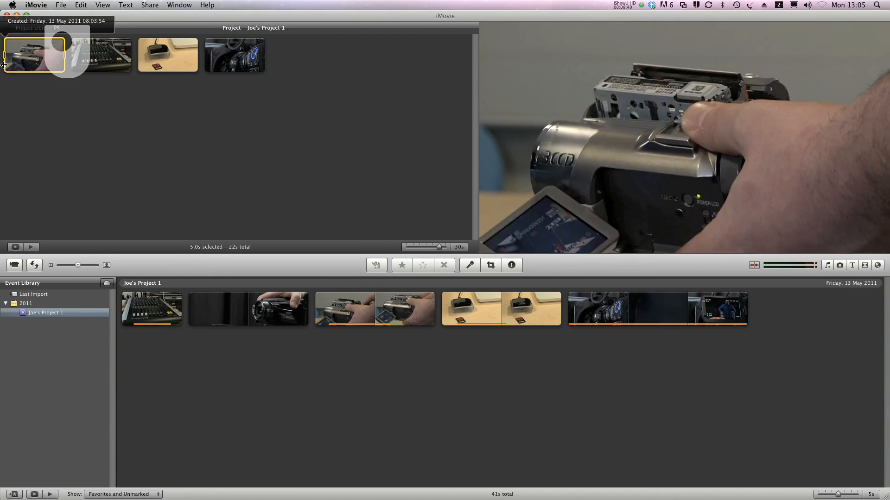
mouse_move(40, 93)
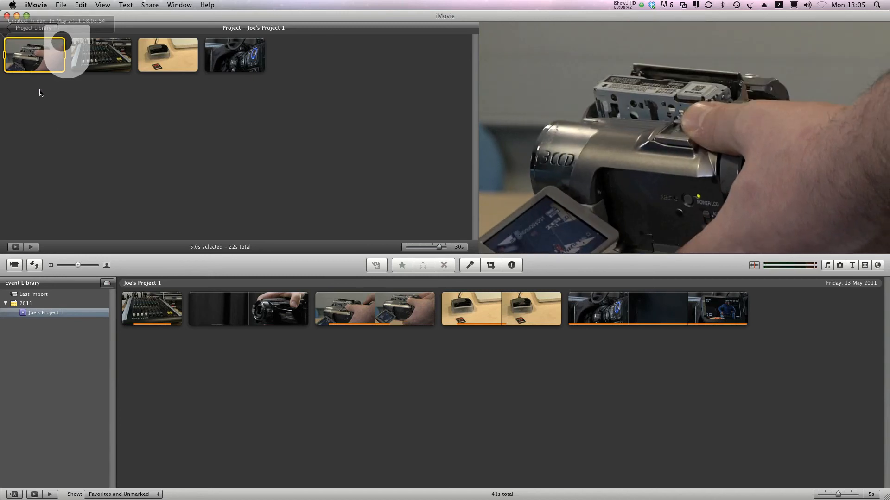